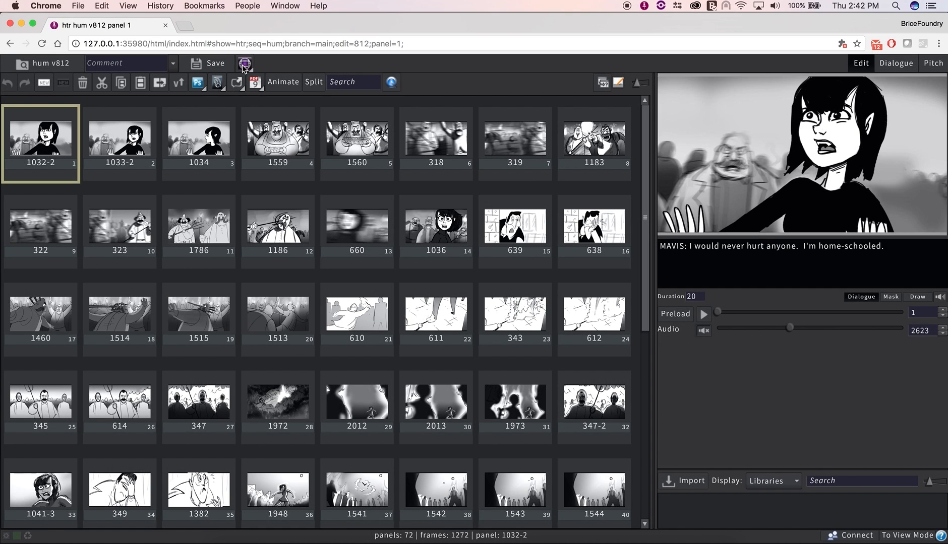
Publish hum v812 to editorial with the comment 'publish to Avi' and dismiss the Complete notice
left_click(244, 62)
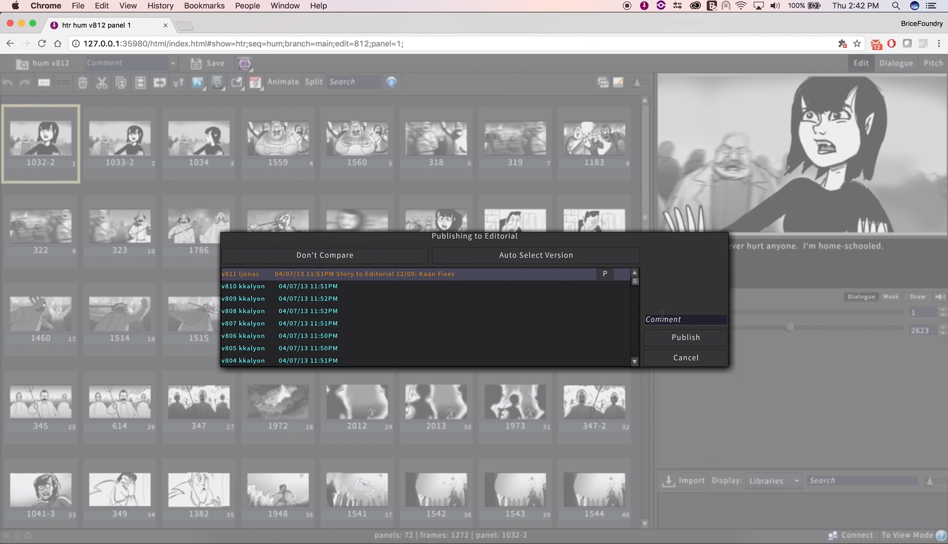
type("publish to Avi")
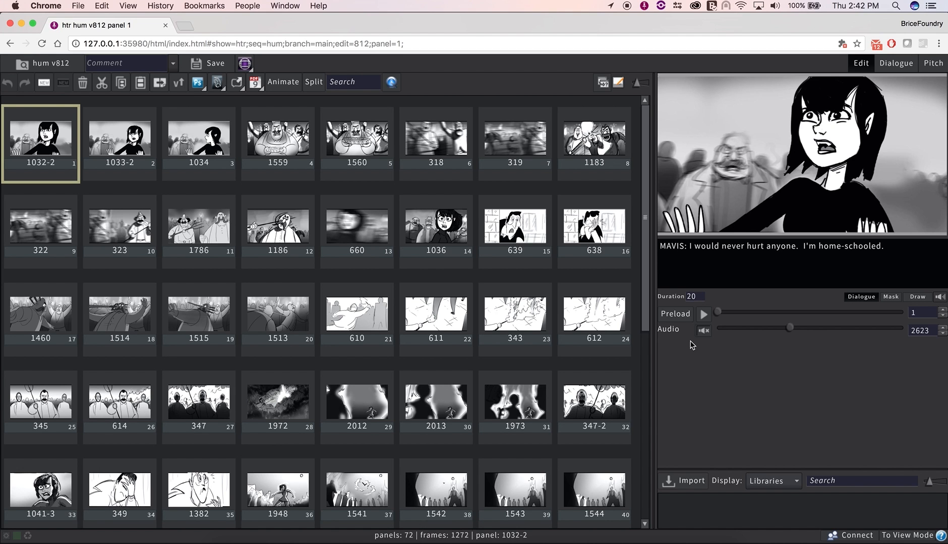
left_click(255, 82)
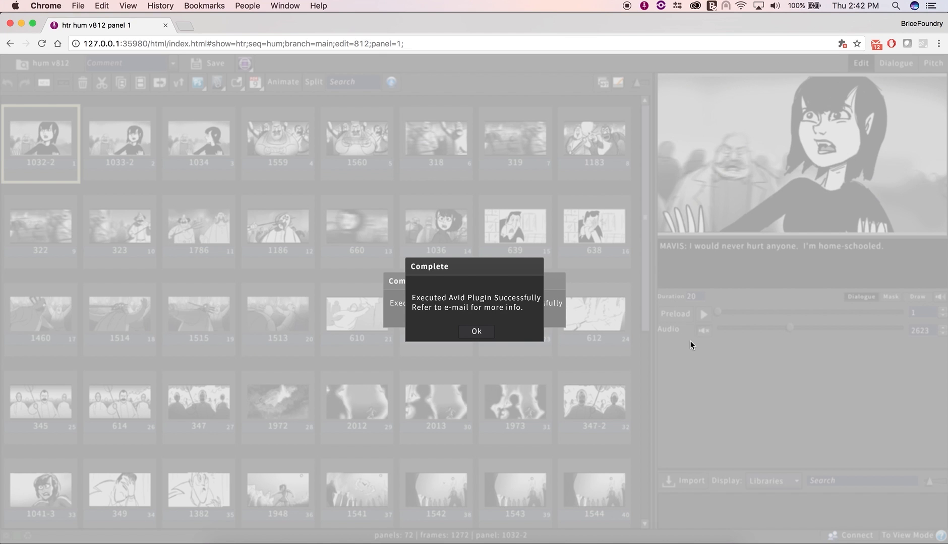
left_click(476, 330)
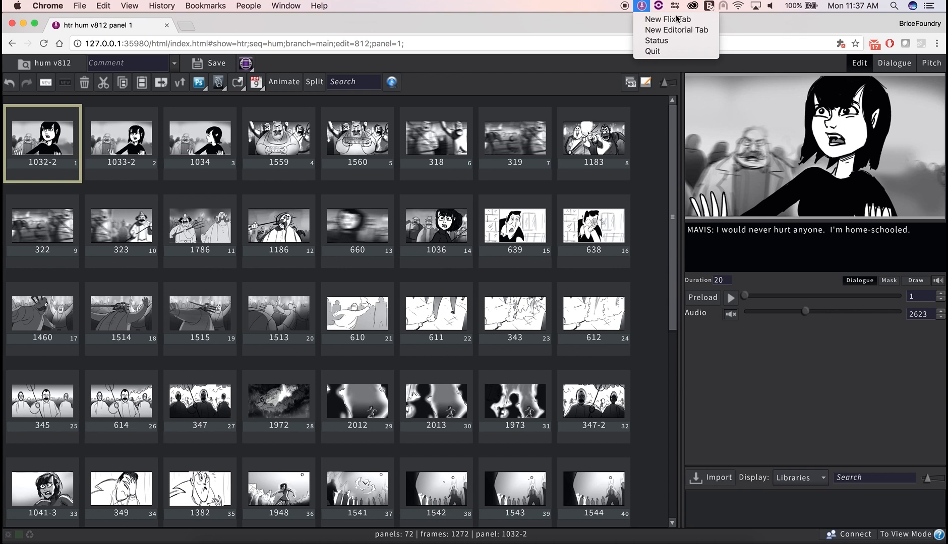
mouse_move(675, 29)
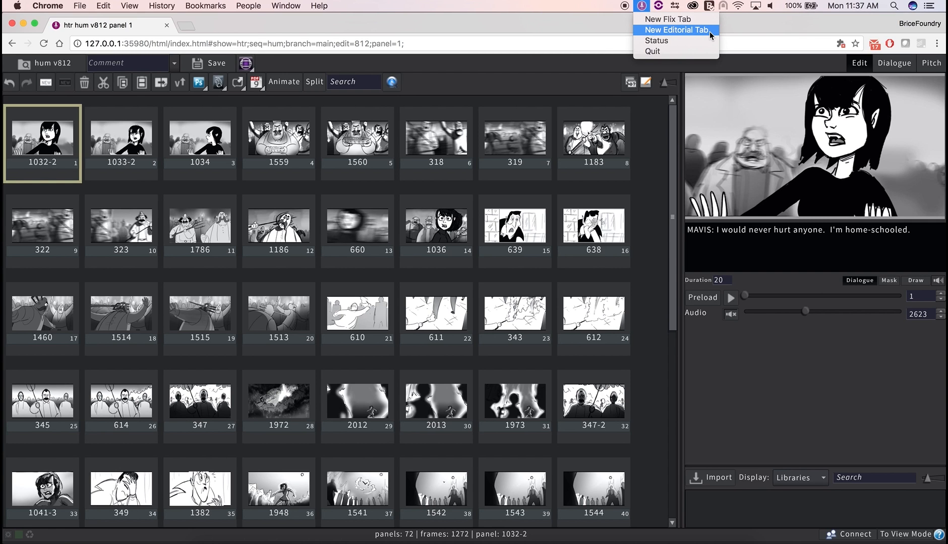
Start a new editorial tab connected to the hum sequence, listing its v812 Avid files
left_click(675, 30)
type("human")
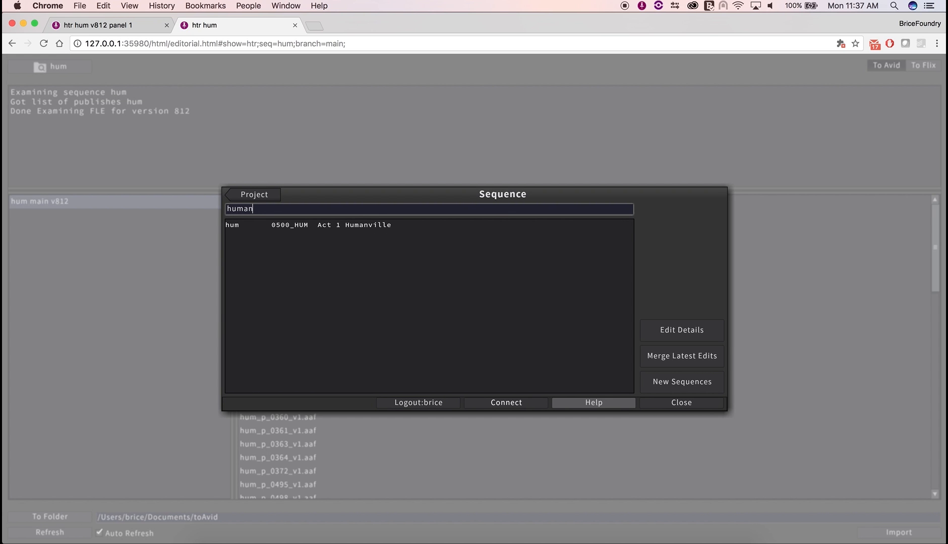
left_click(302, 225)
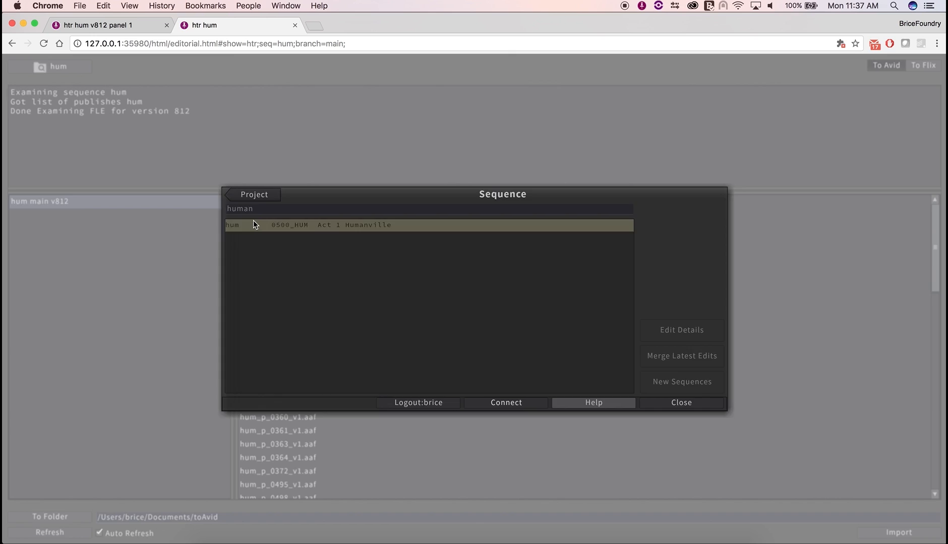
left_click(681, 402)
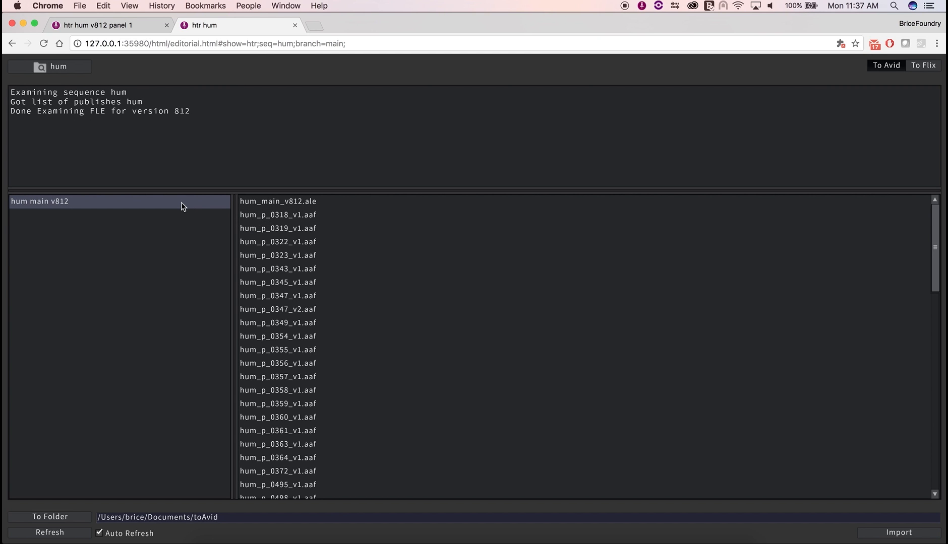
left_click(277, 202)
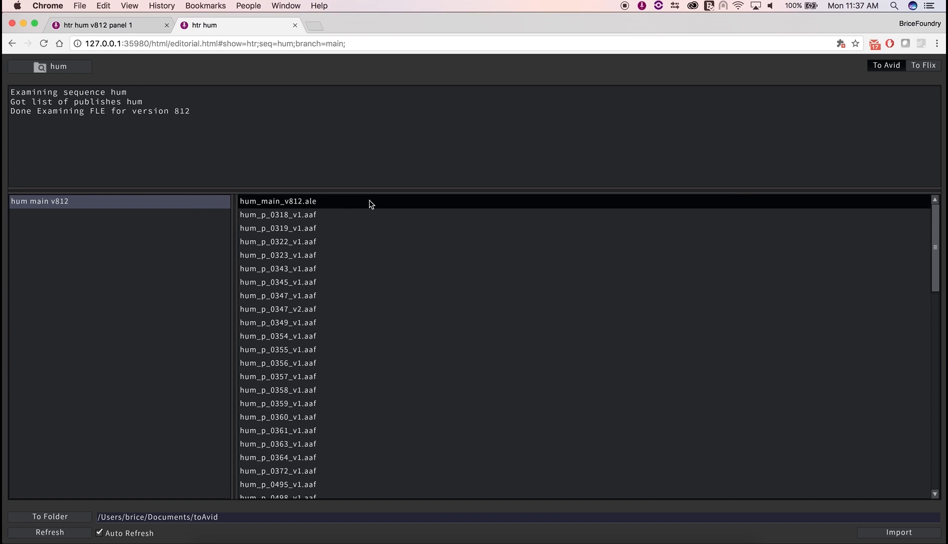
left_click(279, 201)
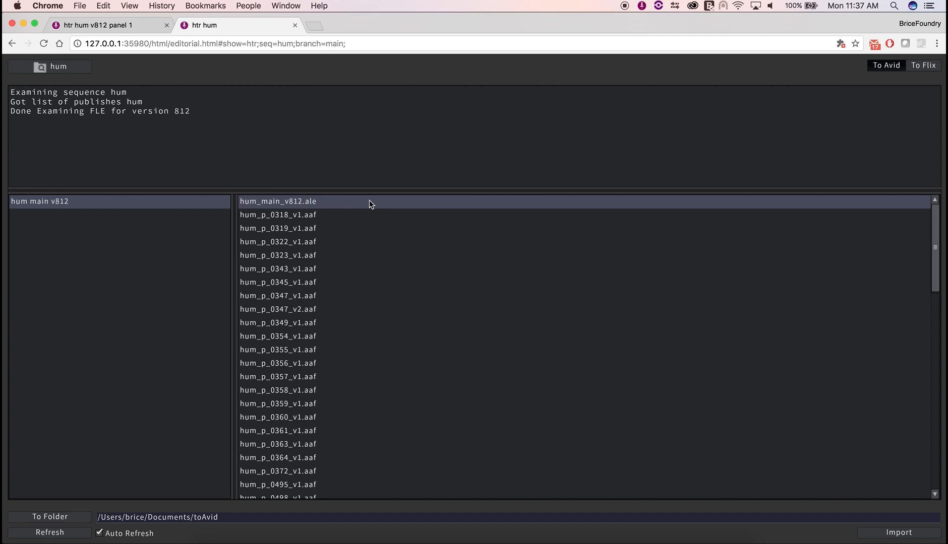
left_click(278, 242)
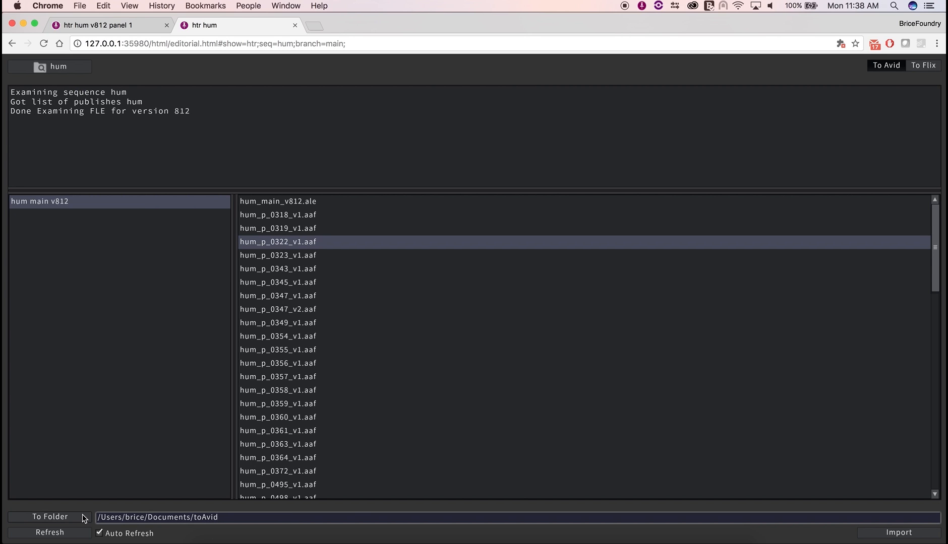
left_click(50, 516)
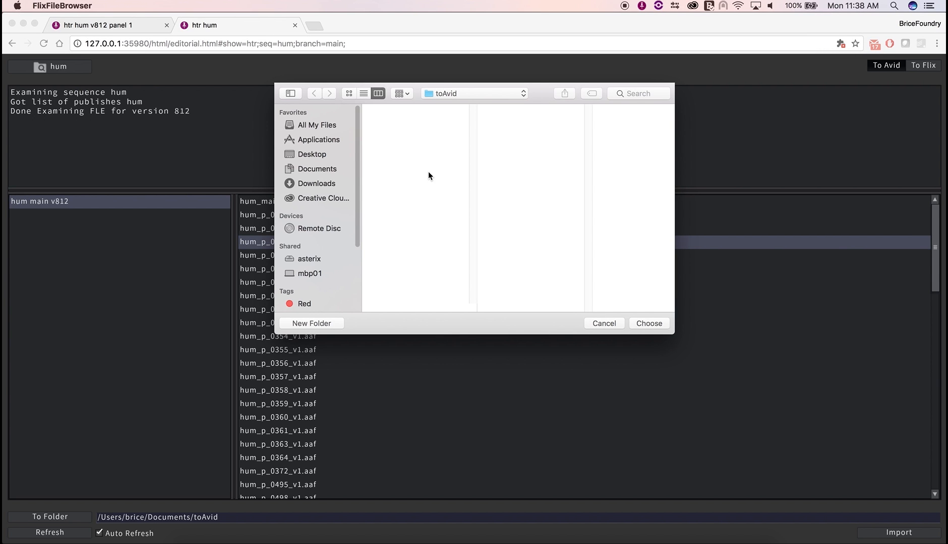
left_click(603, 324)
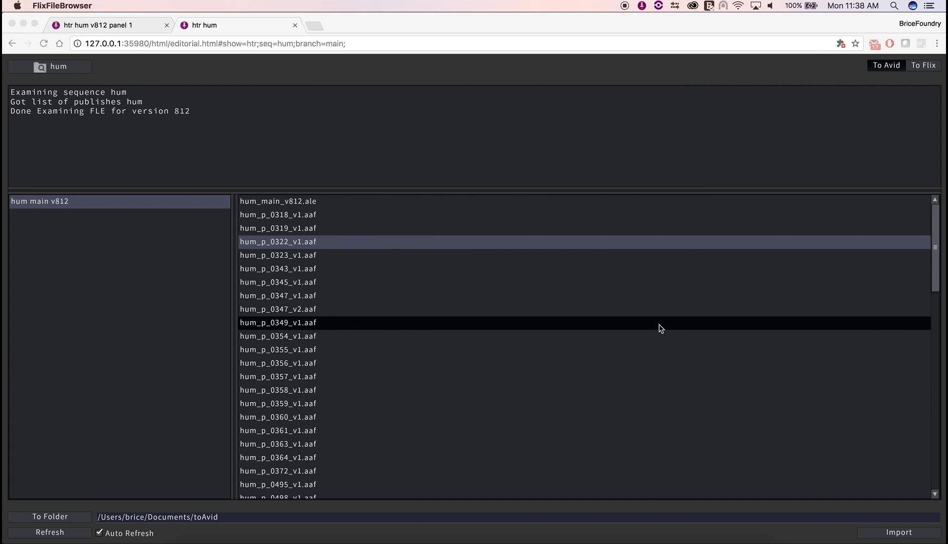
mouse_move(867, 439)
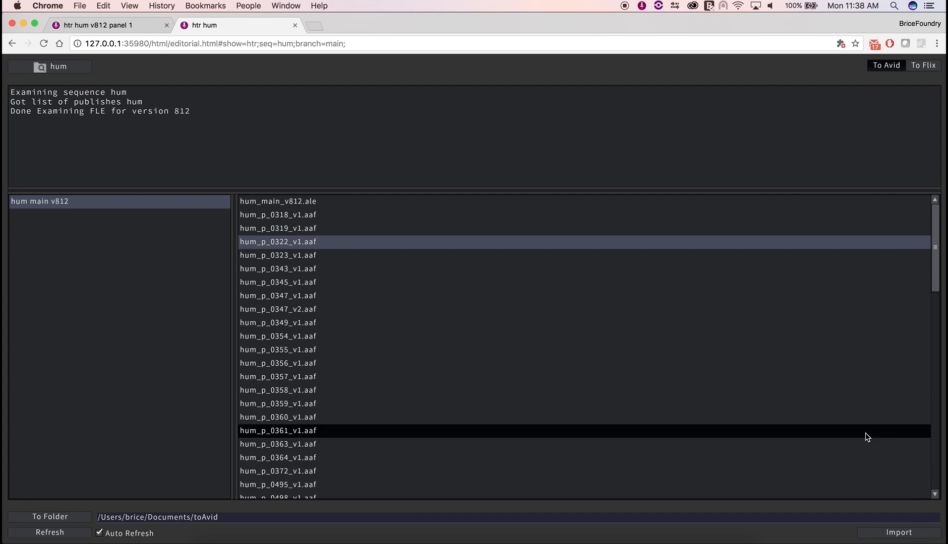
left_click(900, 533)
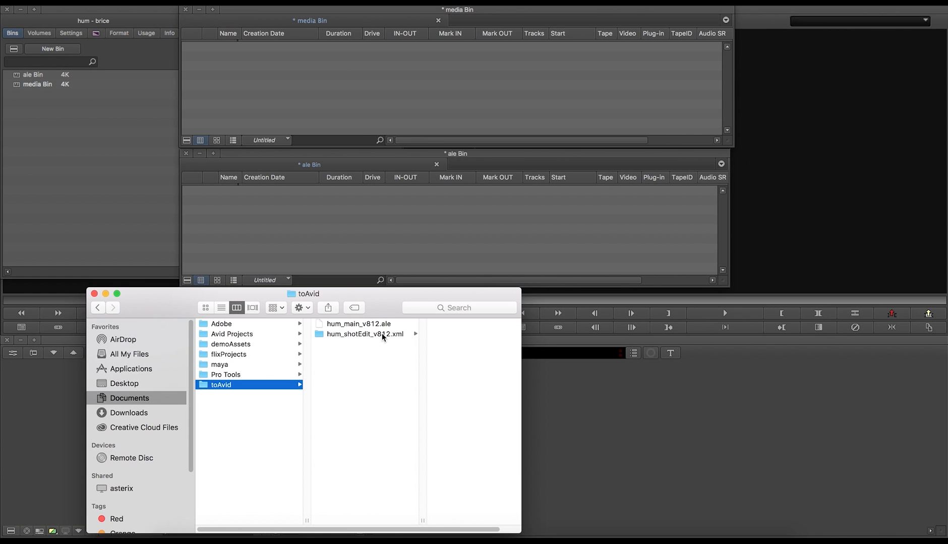
Import the v812 shot edit and .ale files into Avid's media and ale bins
left_click(365, 334)
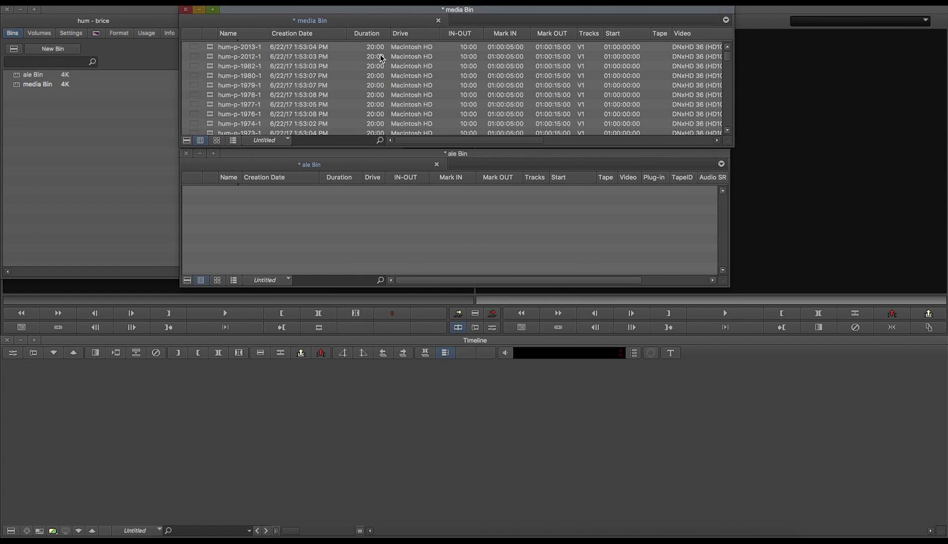
mouse_move(500, 49)
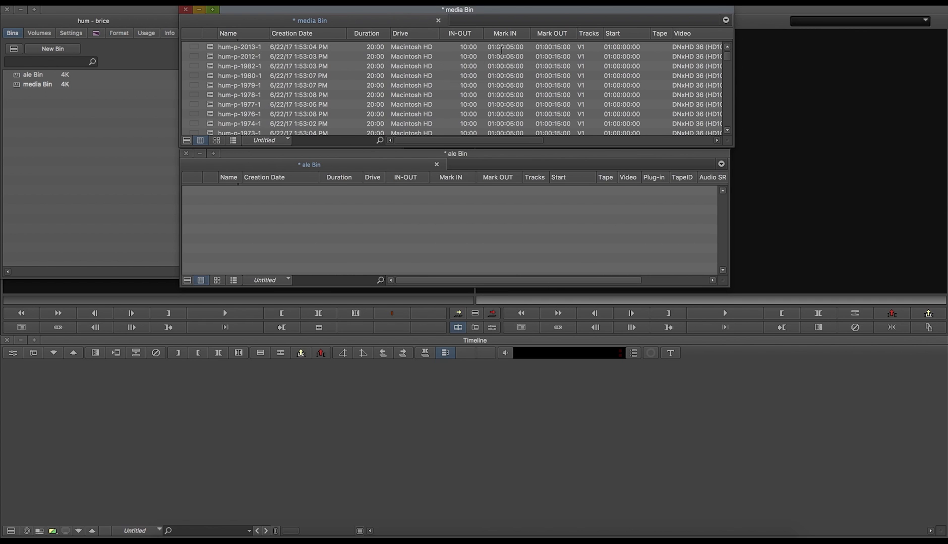
mouse_move(551, 48)
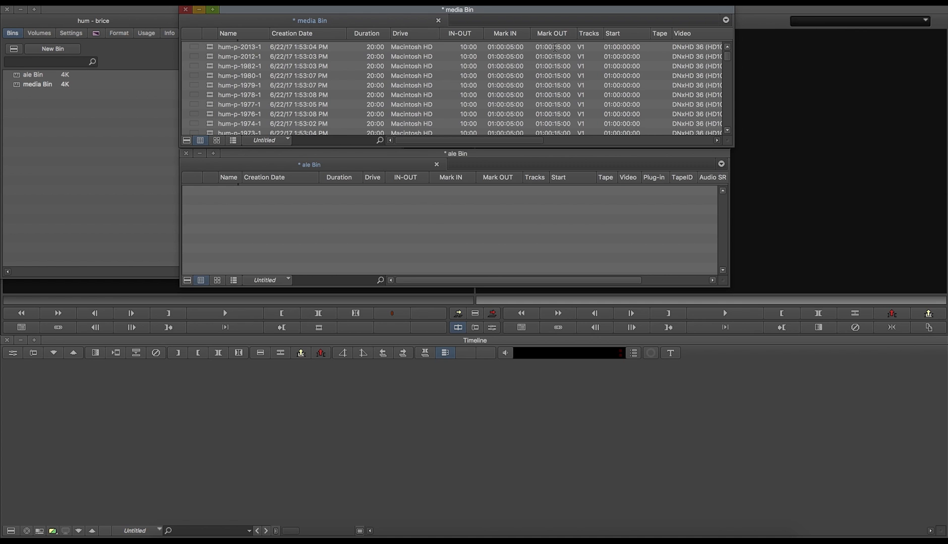
mouse_move(488, 145)
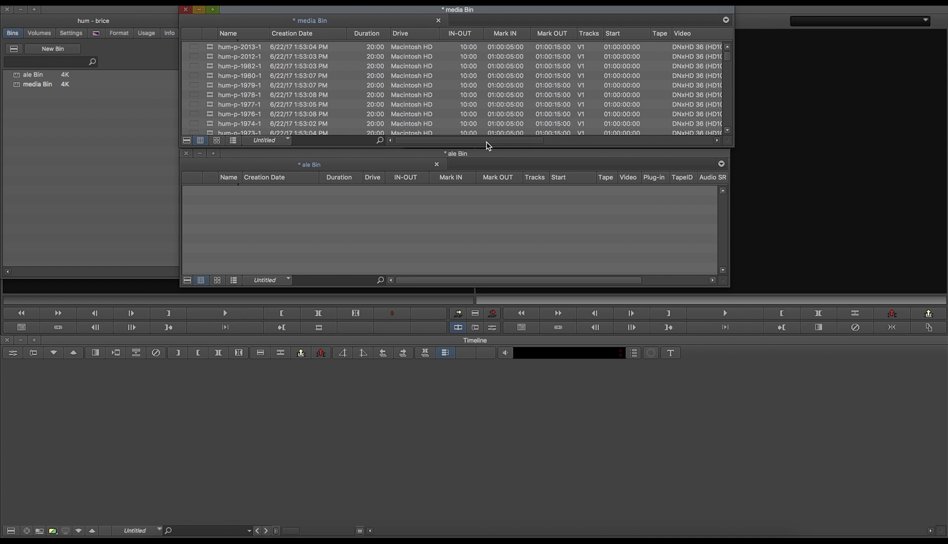
left_click_drag(490, 141, 603, 141)
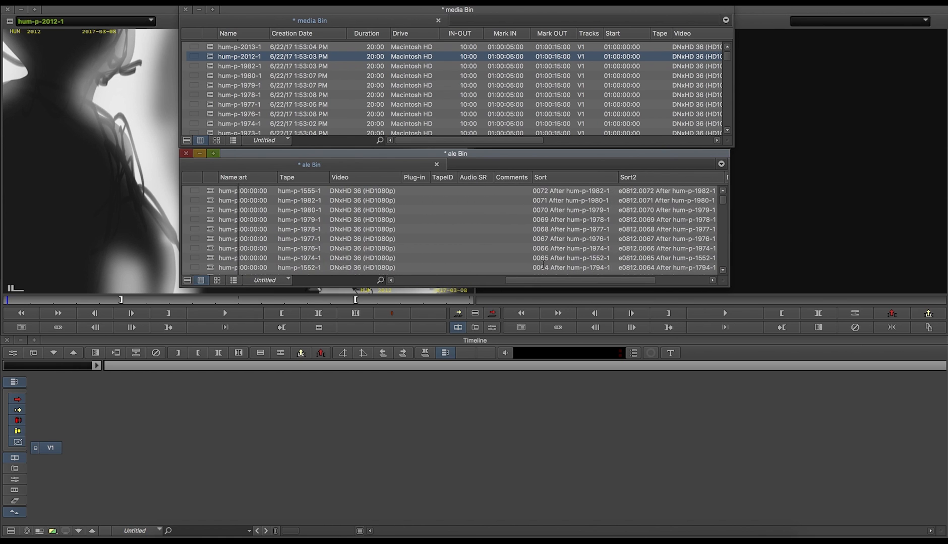
Load Untitled Sequence.08 into the timeline and relink it to the hum panel media
left_click(540, 177)
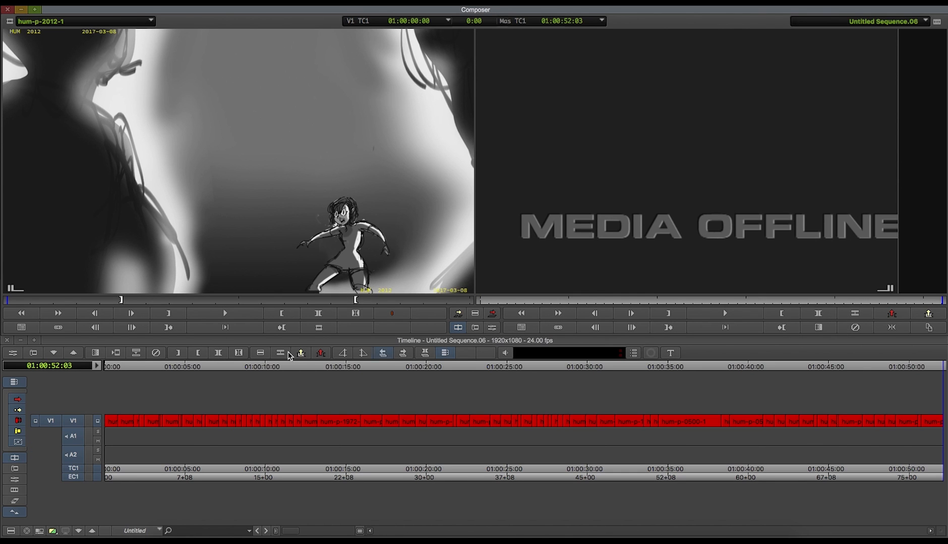
left_click(186, 367)
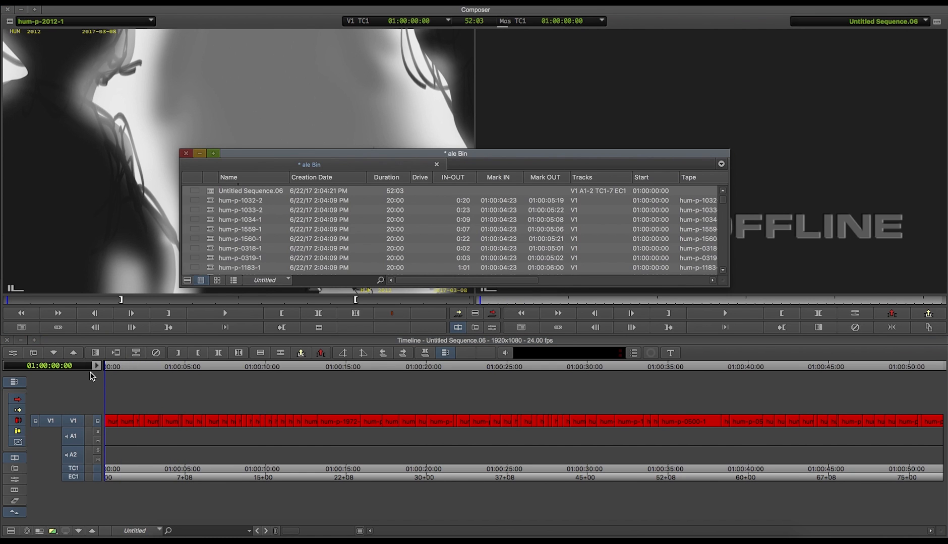
left_click(250, 191)
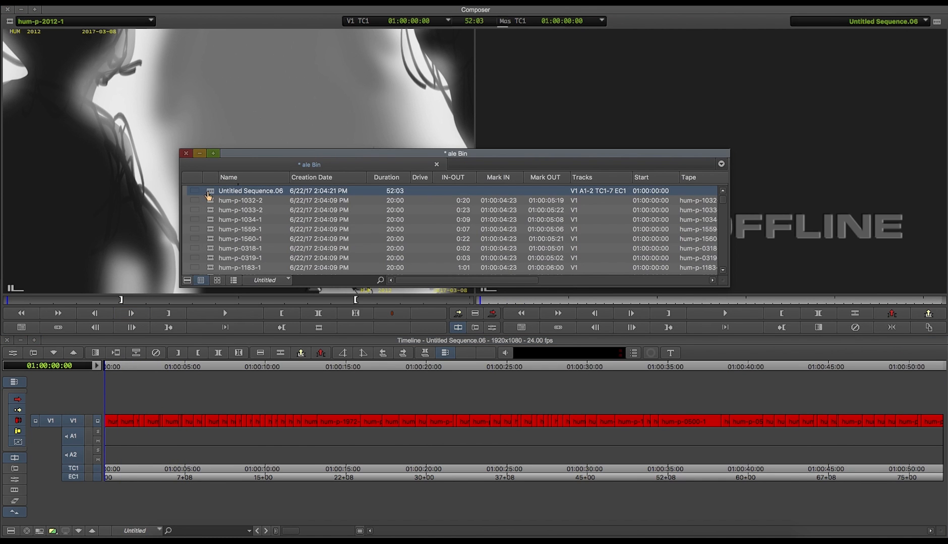
right_click(251, 190)
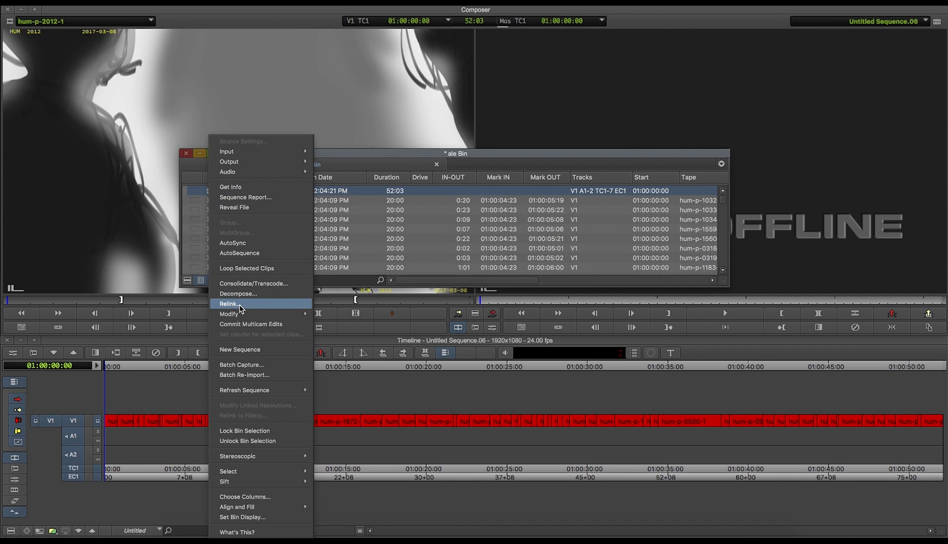
left_click(229, 303)
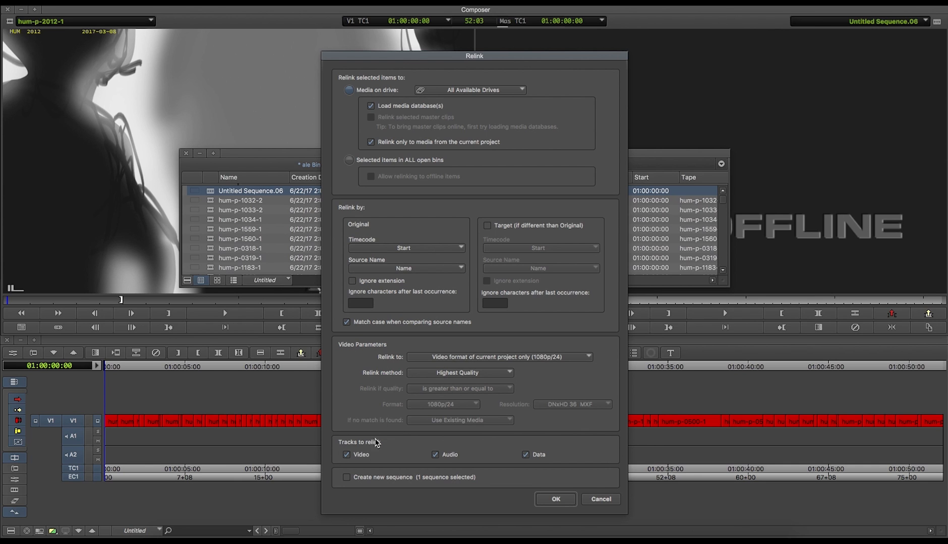
left_click(553, 499)
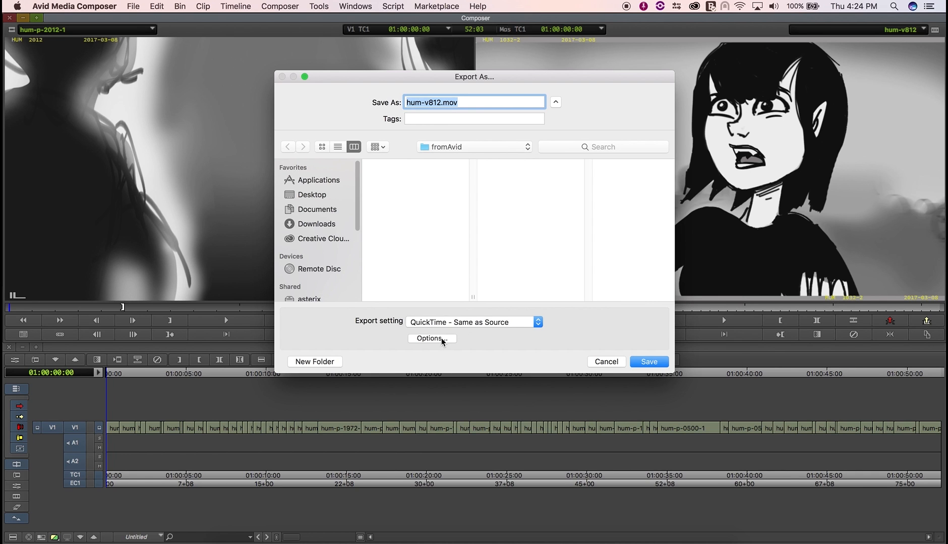
Confirm the QuickTime export settings and start the List Tool with the Flix preset
left_click(430, 338)
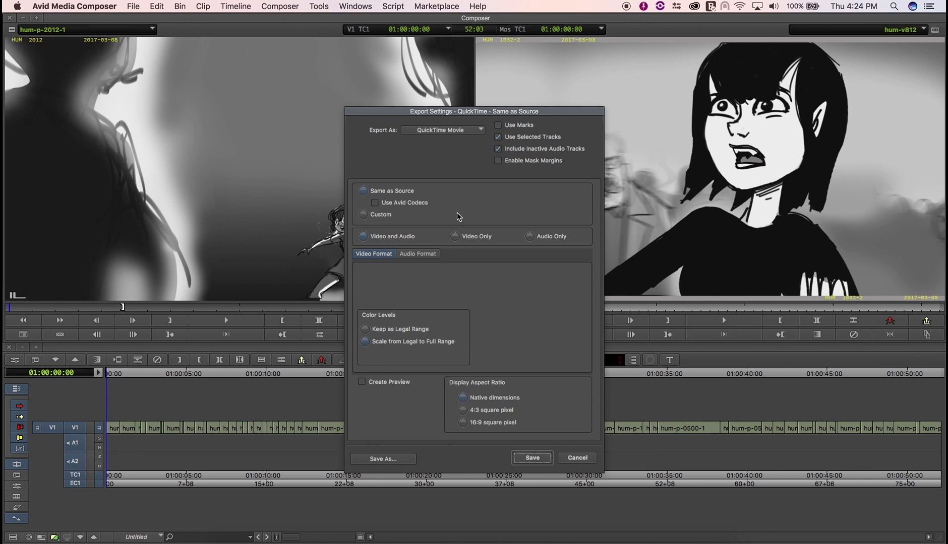
mouse_move(465, 194)
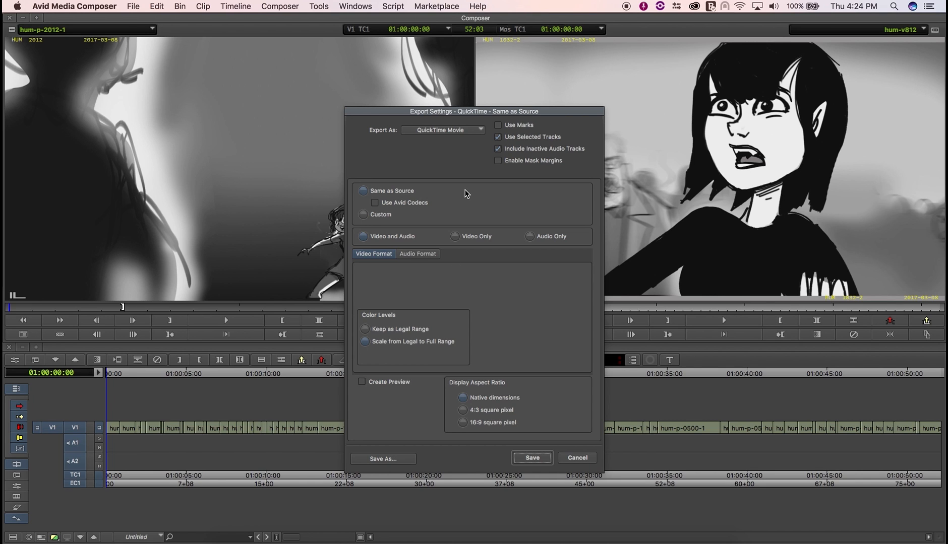
left_click(531, 457)
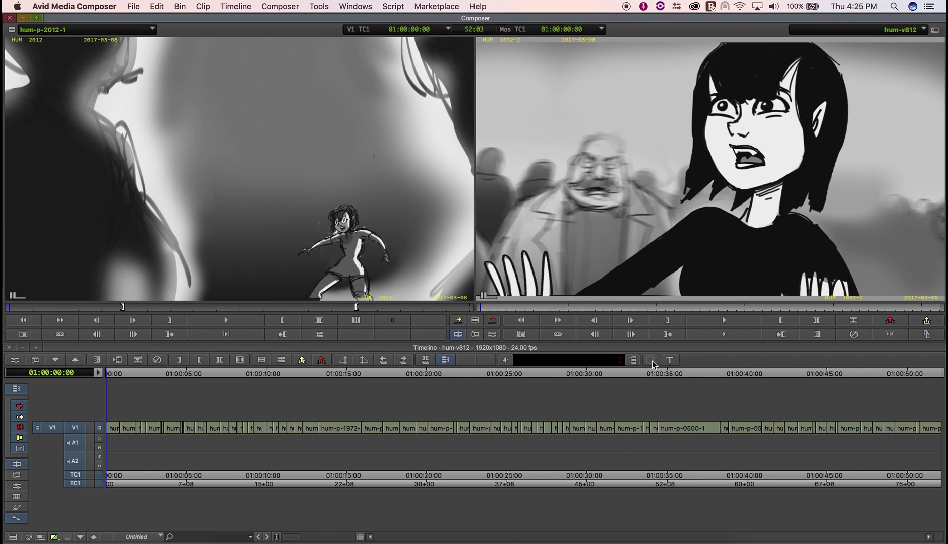
left_click(318, 6)
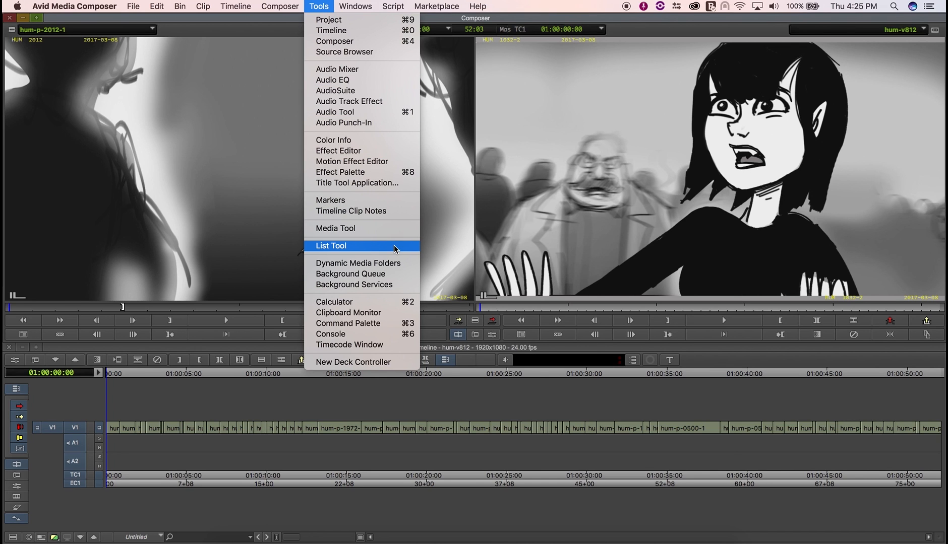
left_click(331, 245)
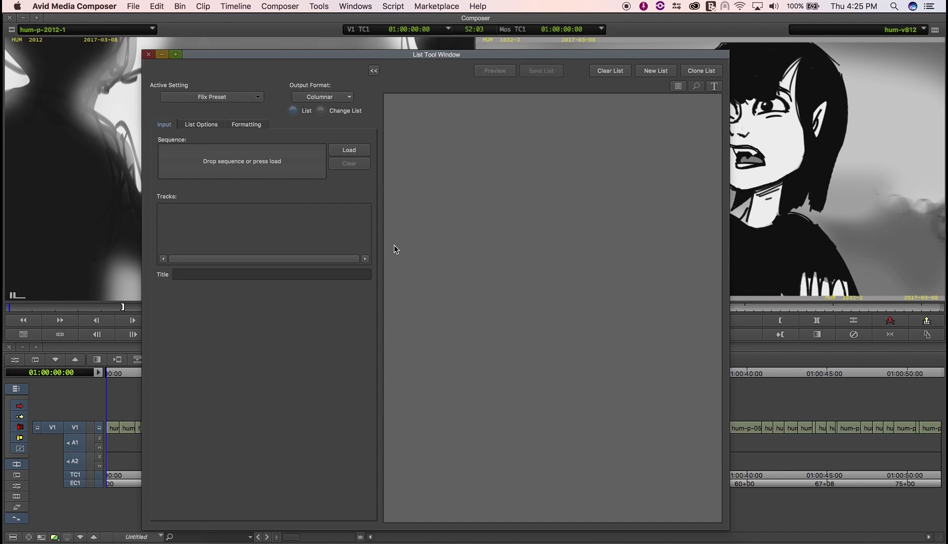
left_click(348, 150)
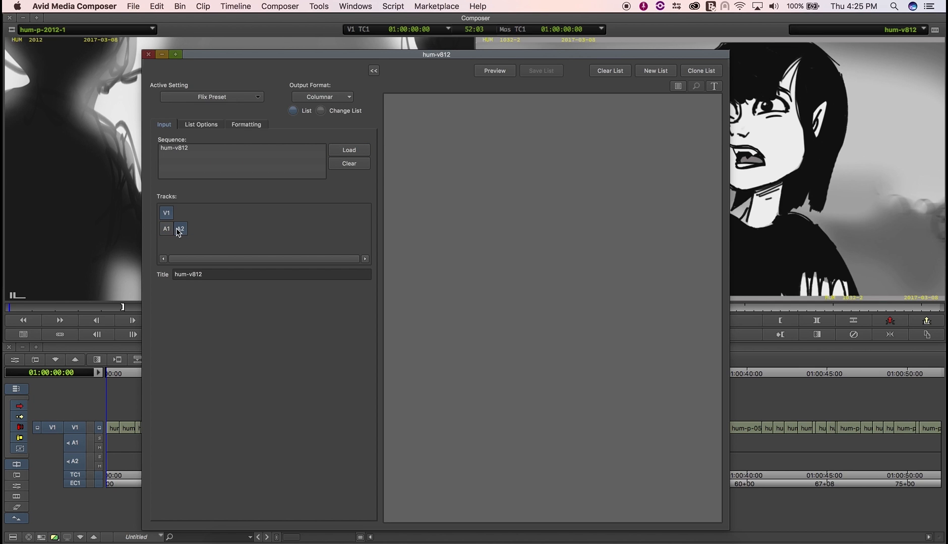
Build a V1-only assemble and optical list and save it as hum-v812.txt in fromAvid
left_click(180, 228)
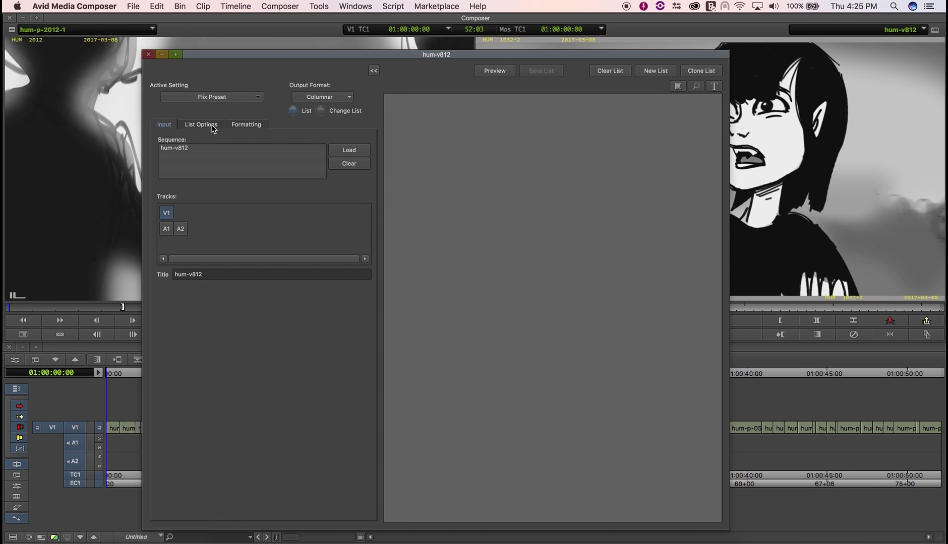
left_click(201, 124)
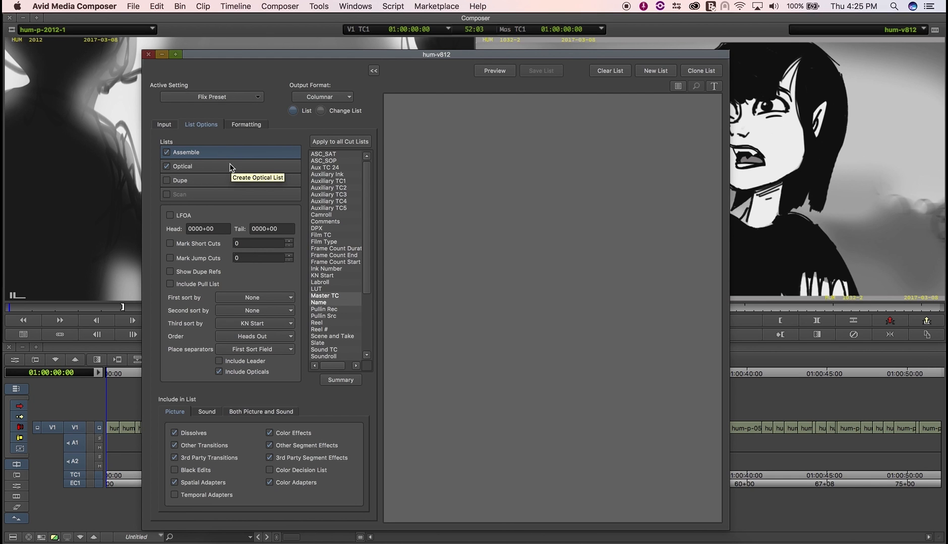
left_click(181, 167)
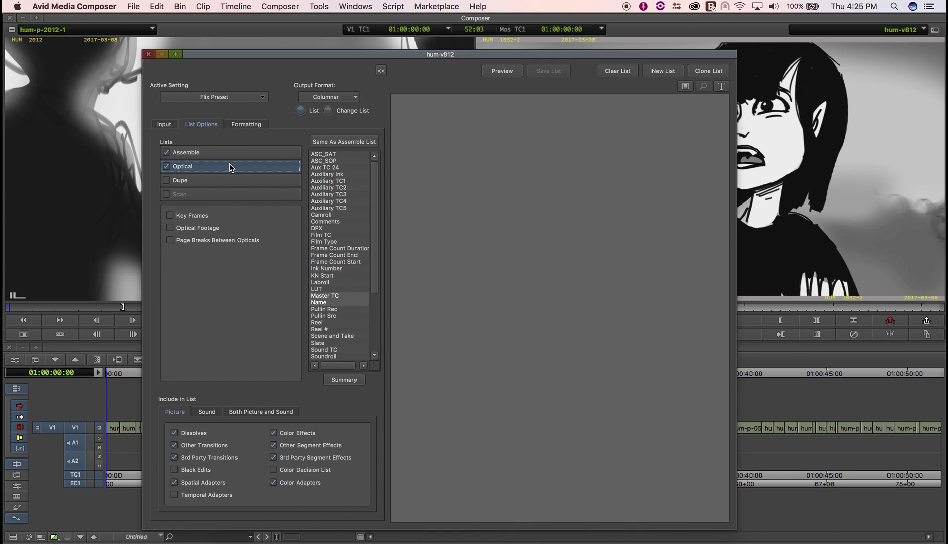
left_click(246, 124)
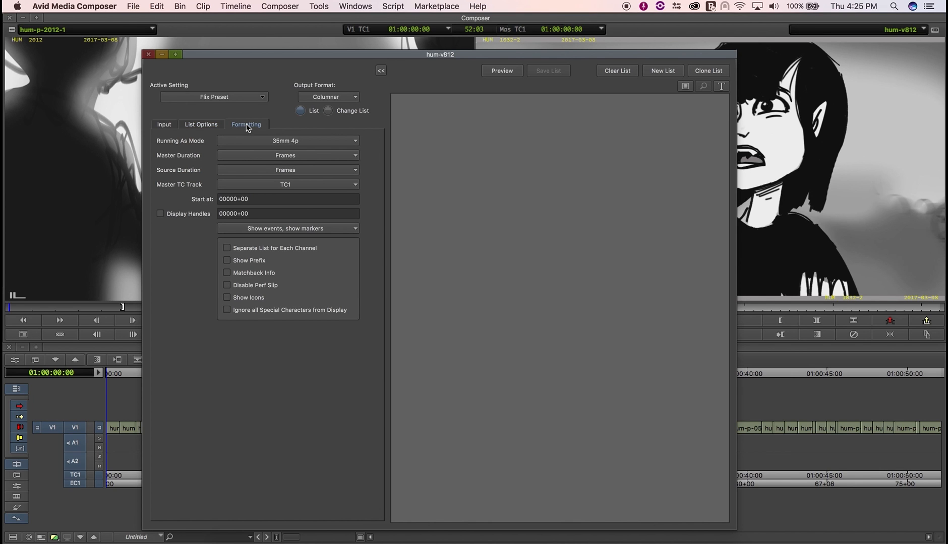
left_click(501, 70)
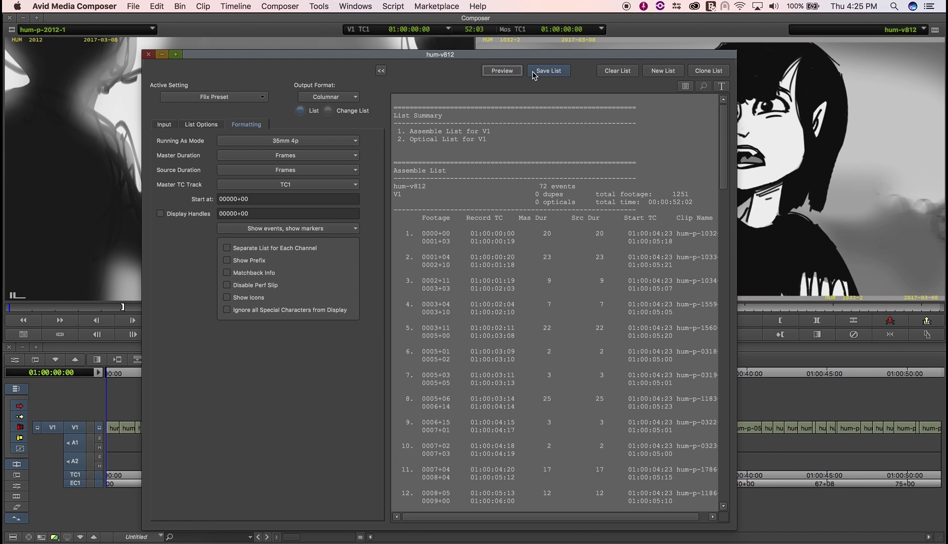
left_click(548, 71)
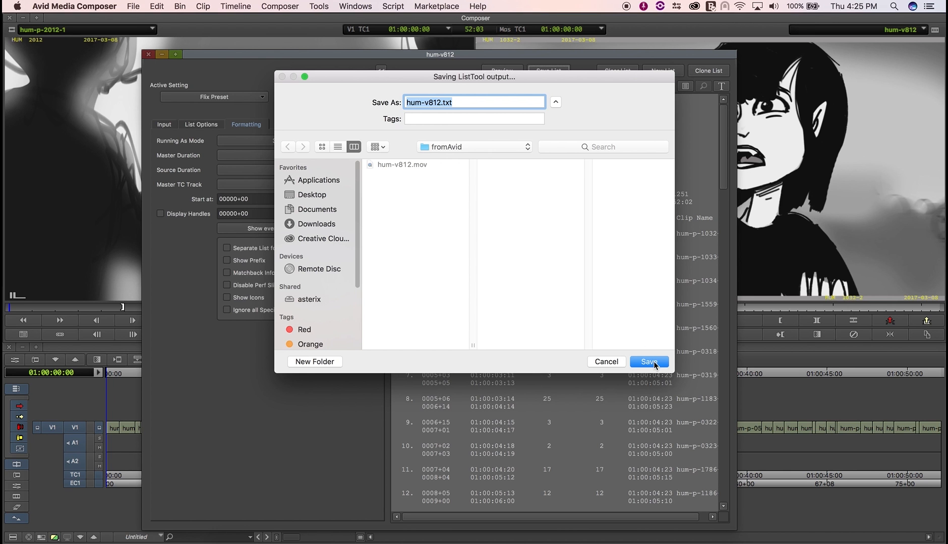
left_click(648, 362)
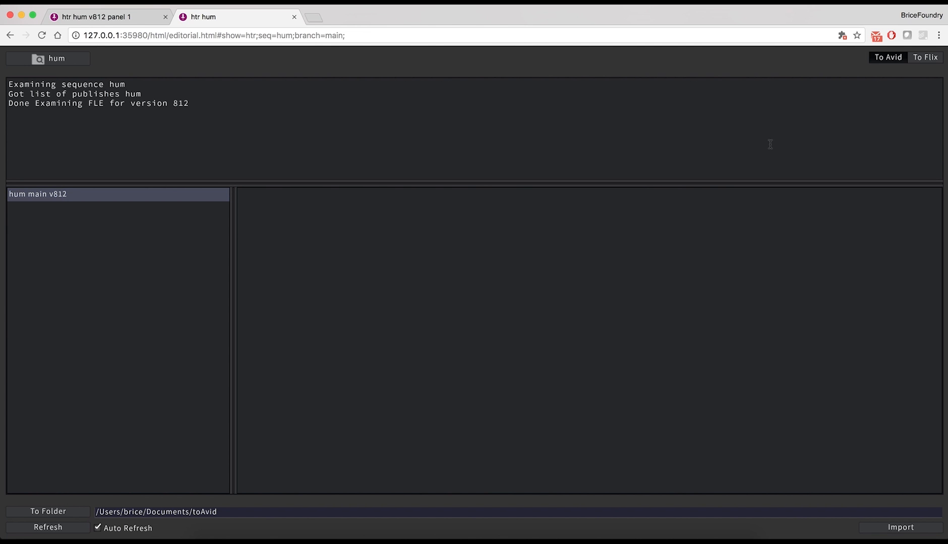
In the To Flix tab, select hum-v812.mov and hum-v812.txt from fromAvid as the movie and EDL
left_click(925, 56)
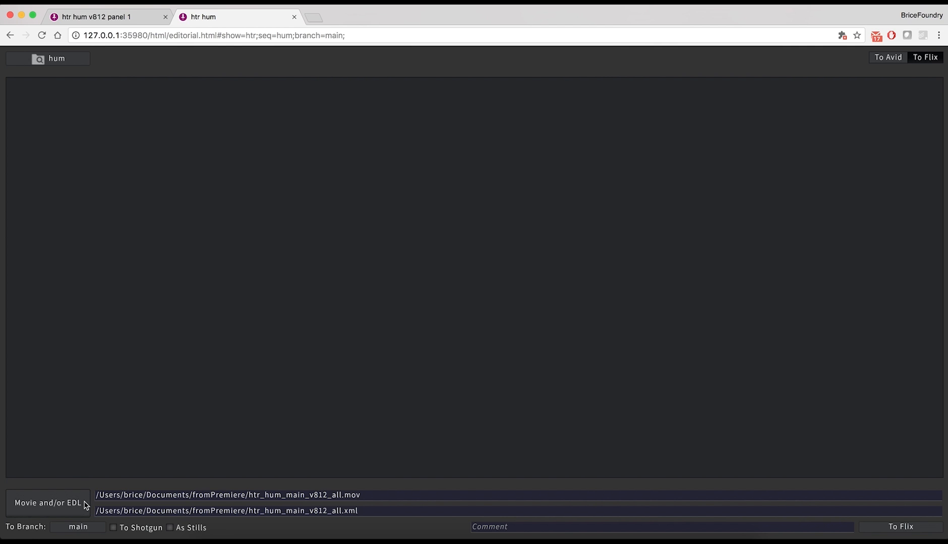
left_click(47, 503)
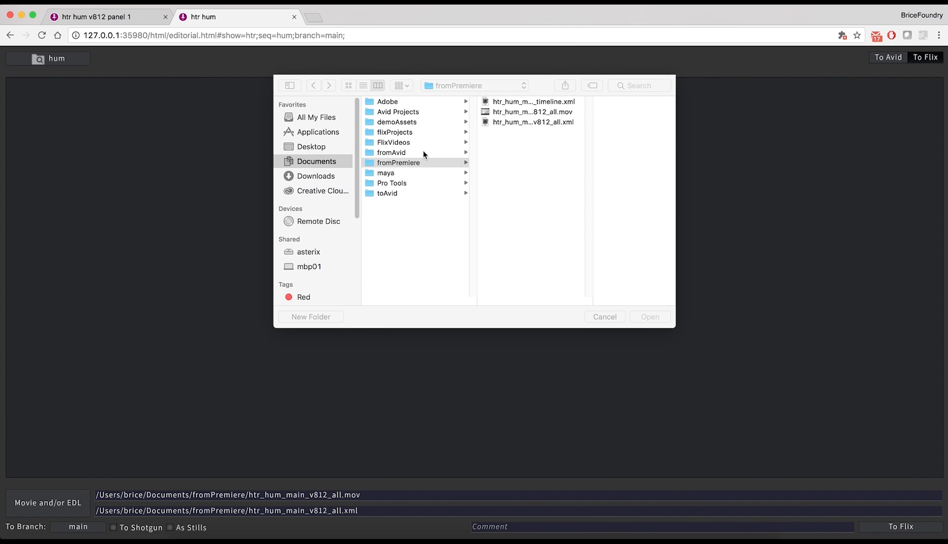
left_click(392, 152)
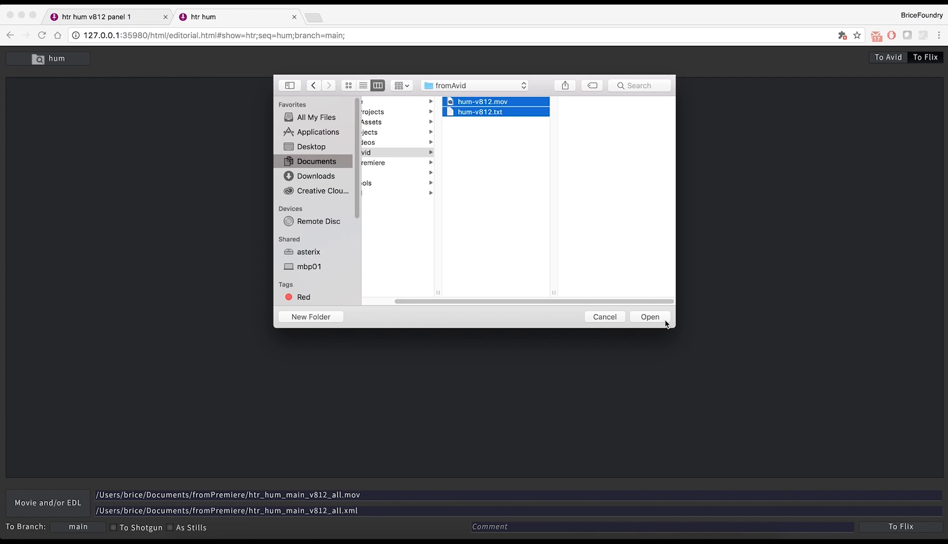
left_click(649, 317)
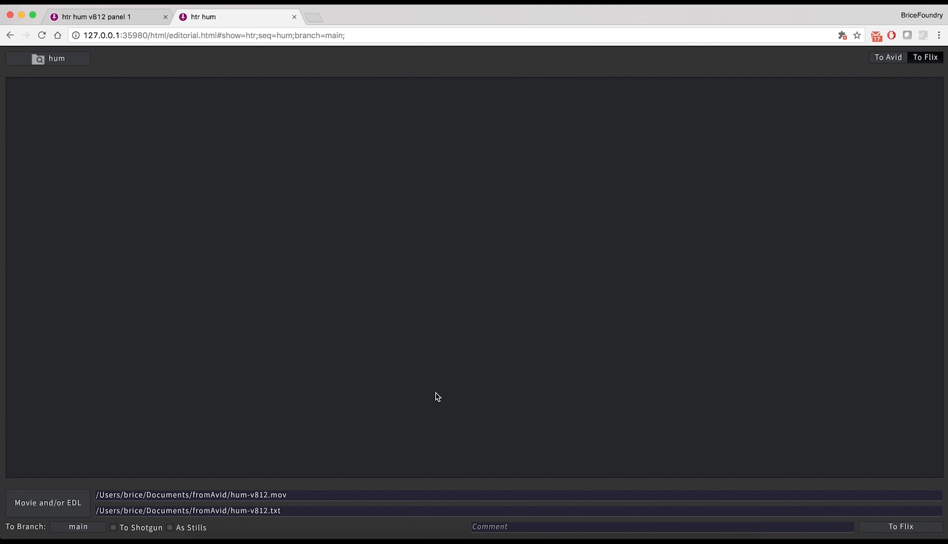
left_click(78, 528)
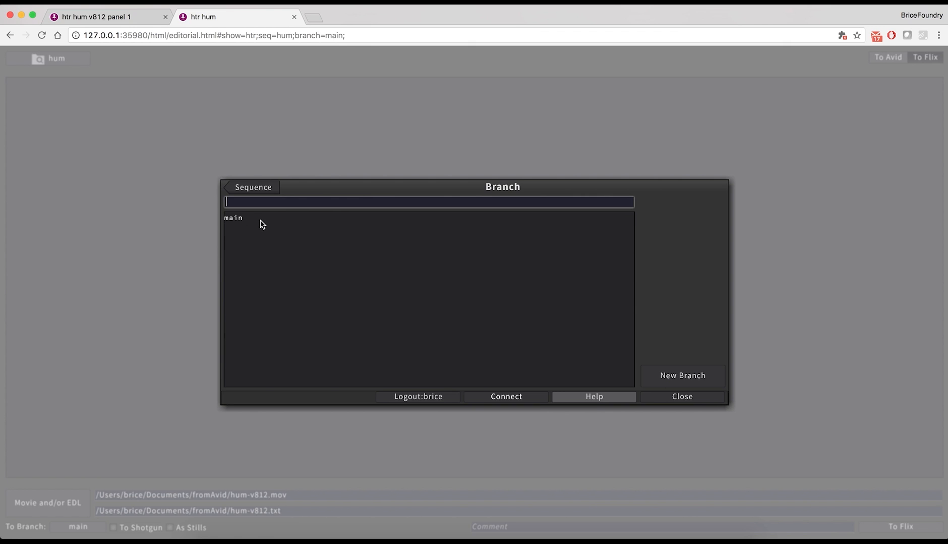
Publish the edit to the main branch, As Stills off, with the comment 'Back from editorial'
left_click(682, 397)
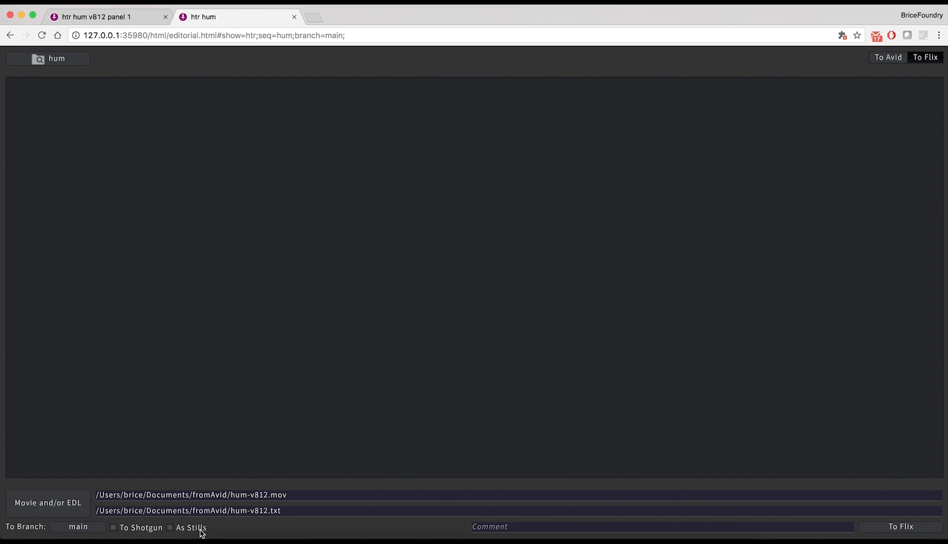
left_click(169, 528)
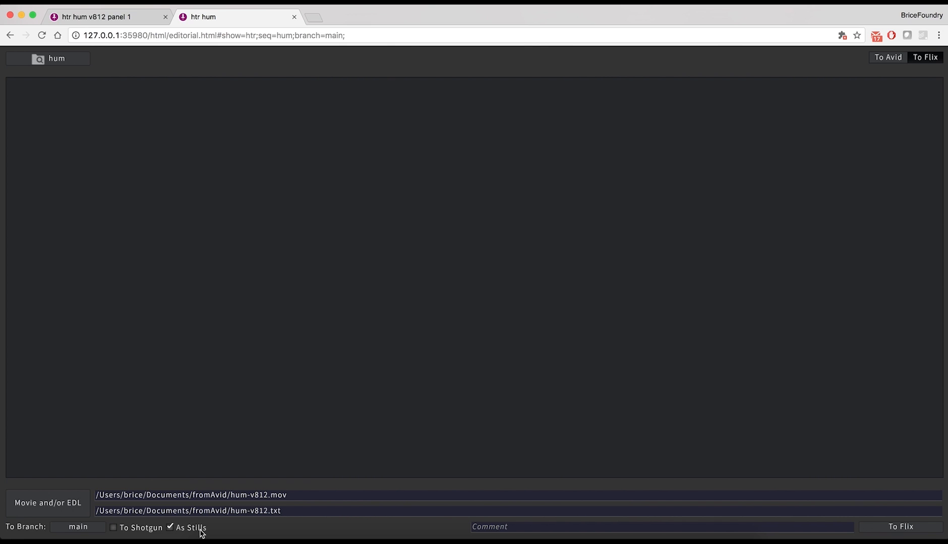
left_click(169, 527)
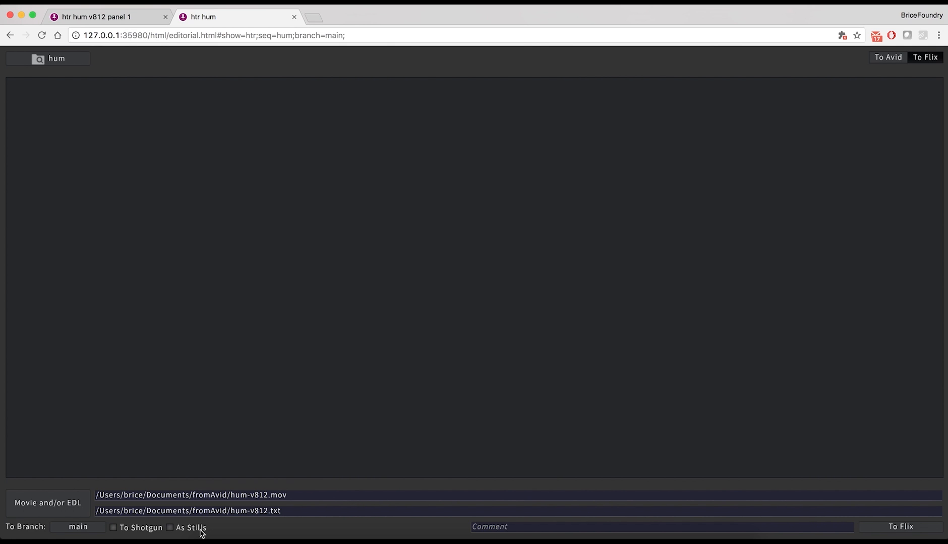
left_click(661, 527)
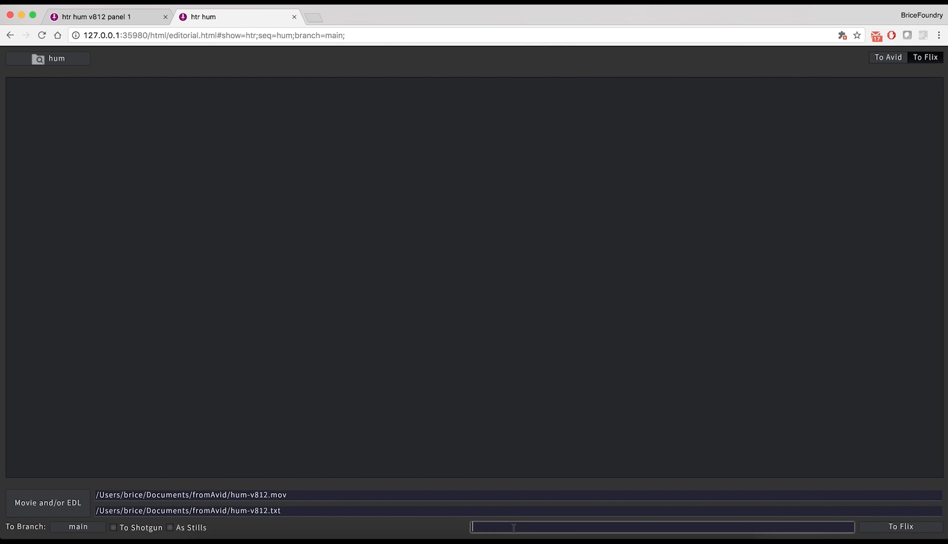
type("Back from editorial")
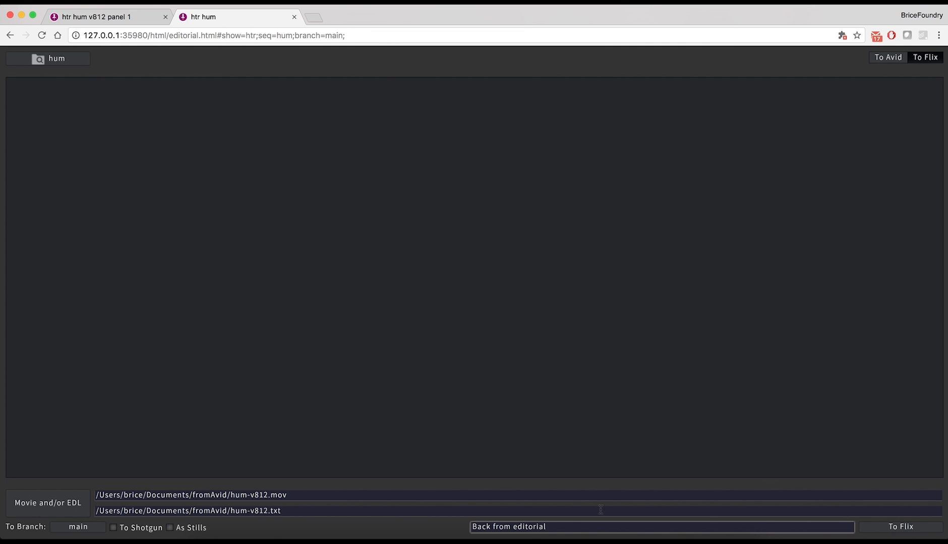
left_click(902, 526)
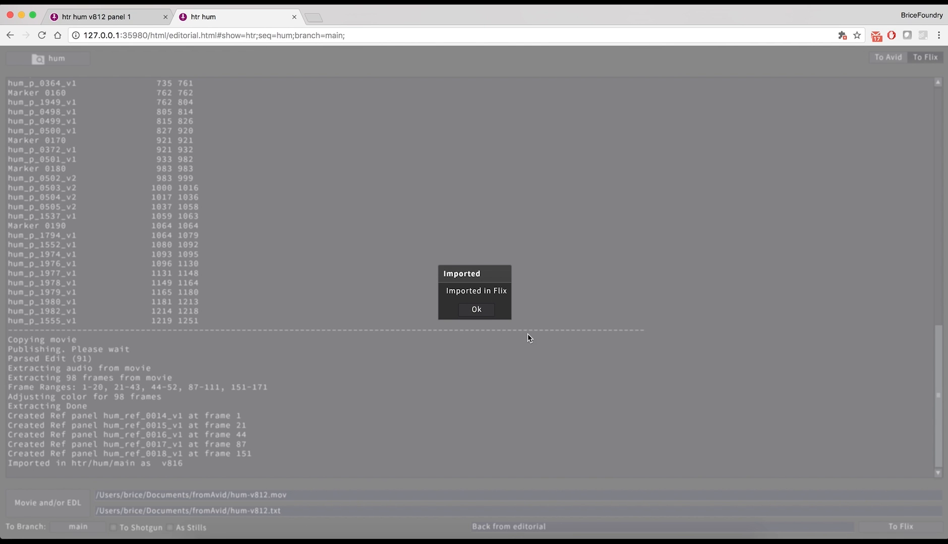
Acknowledge the Imported dialog once the v816 publish log finishes
left_click(476, 309)
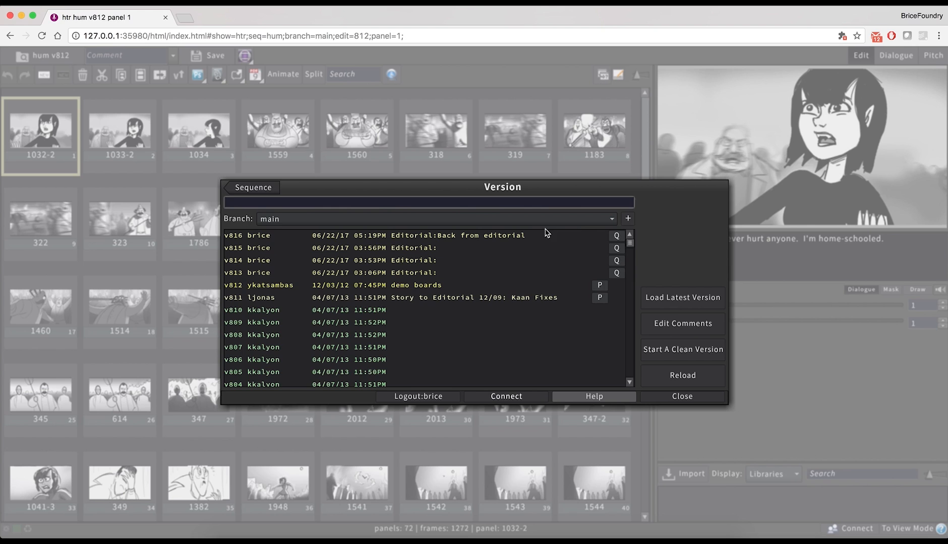
mouse_move(622, 242)
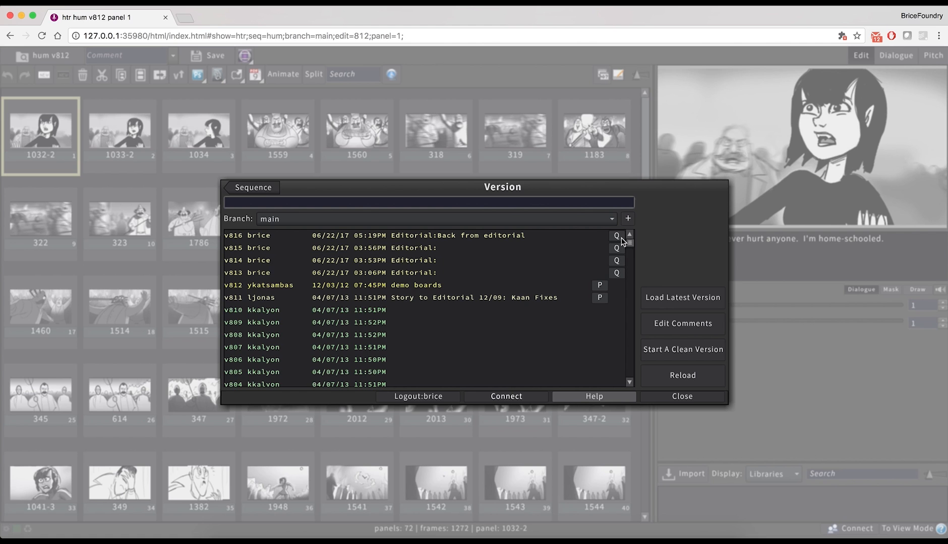
mouse_move(543, 240)
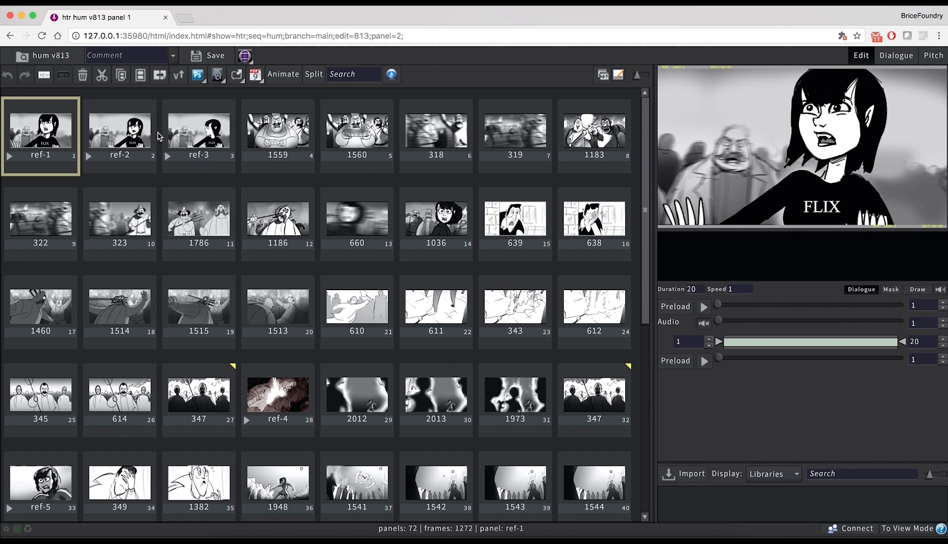
View the ref-3 and ref-4 reference panels and play the ref-4 clip
left_click(198, 129)
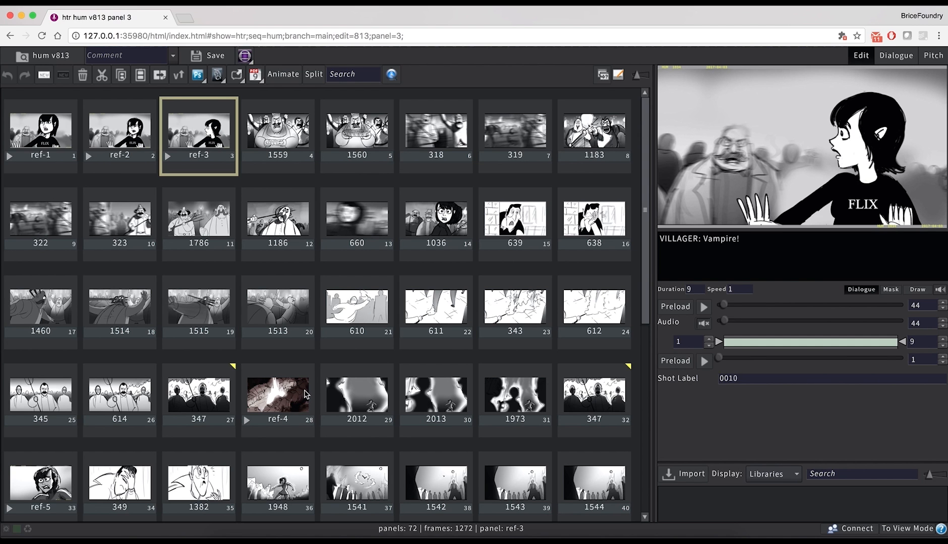
left_click(277, 394)
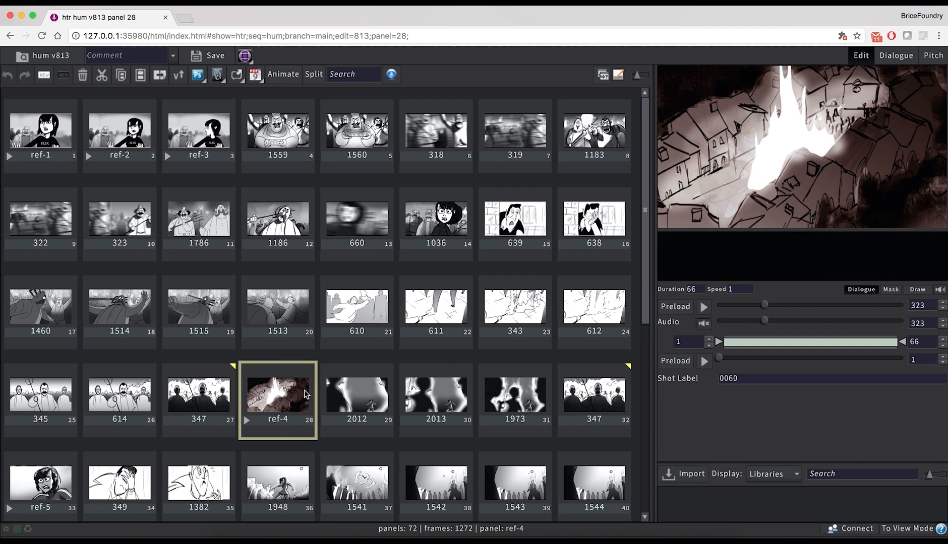
left_click(703, 361)
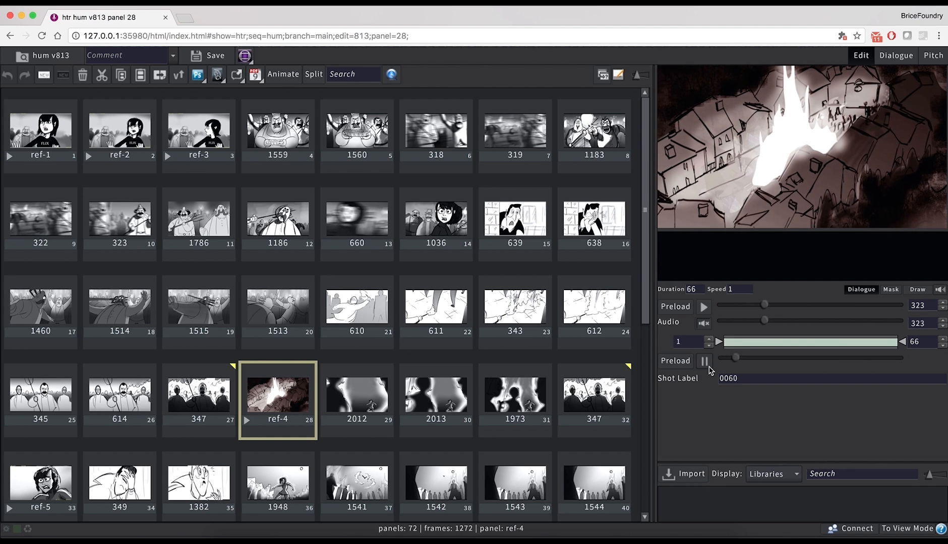
left_click(703, 361)
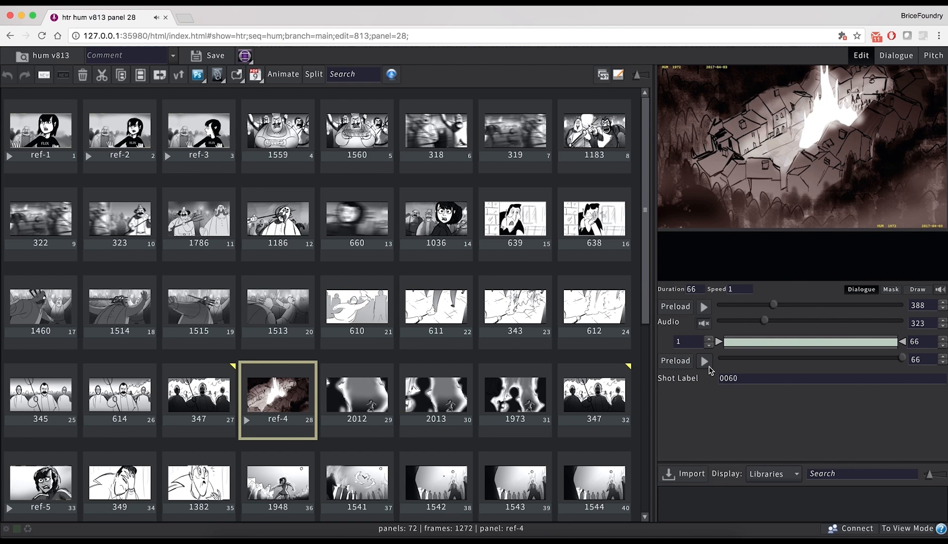
left_click(277, 393)
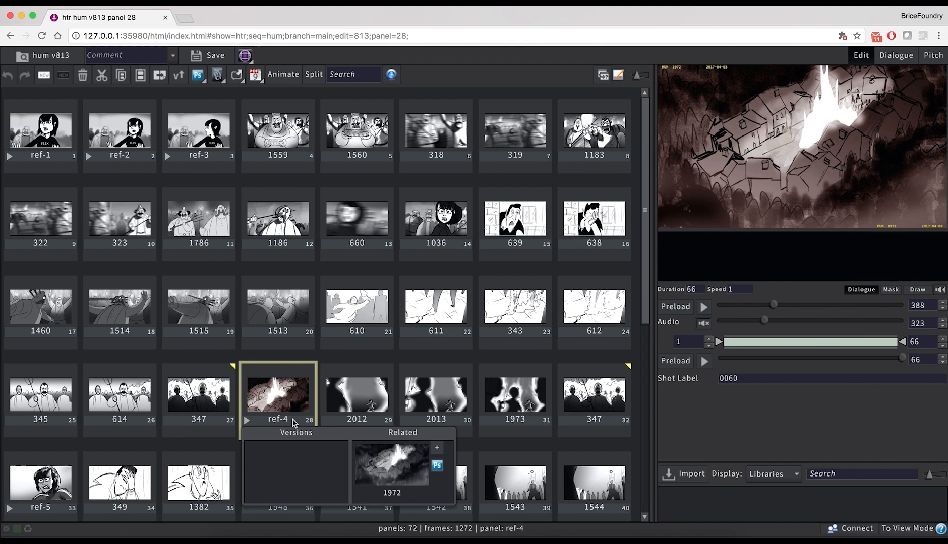
Show the related PSD panels for ref-1, ref-2 and ref-3 (1032-2, 1033-2, 1034)
left_click(40, 129)
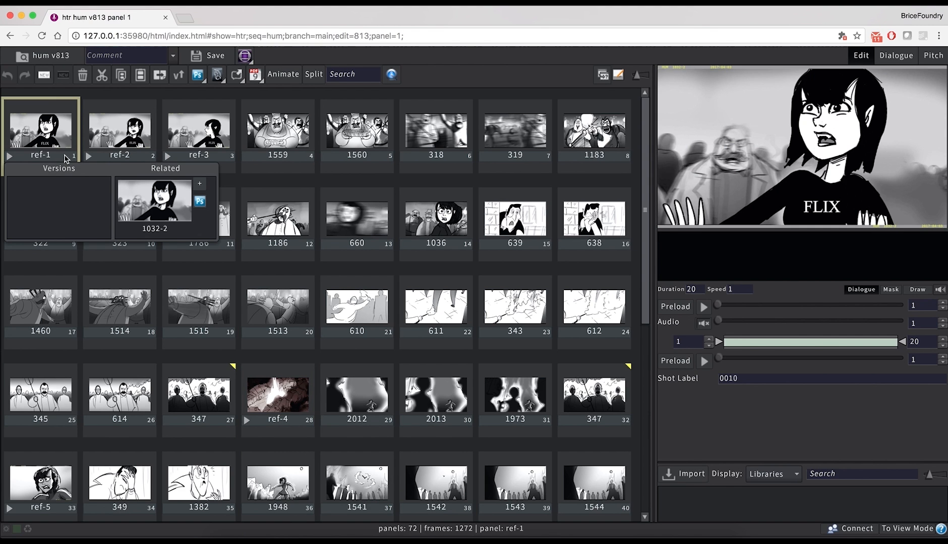
left_click(120, 129)
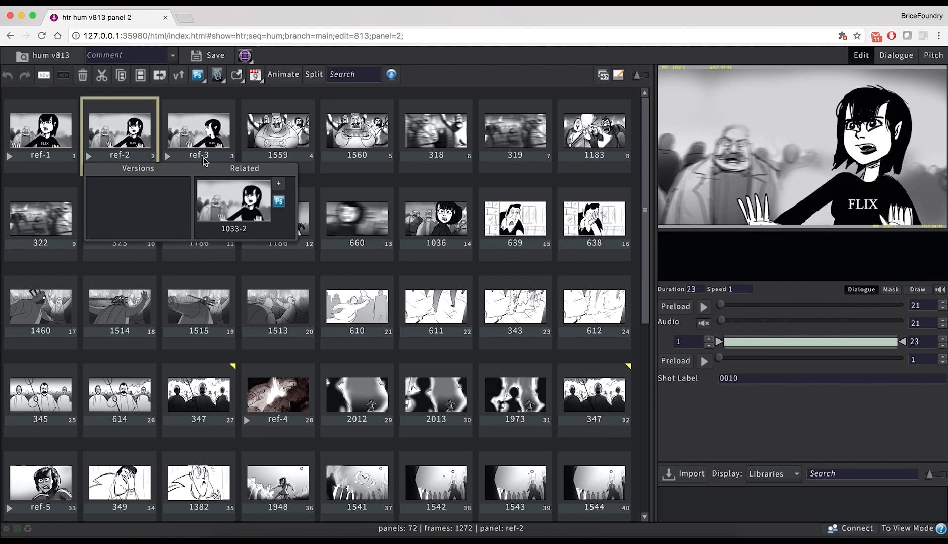
left_click(199, 129)
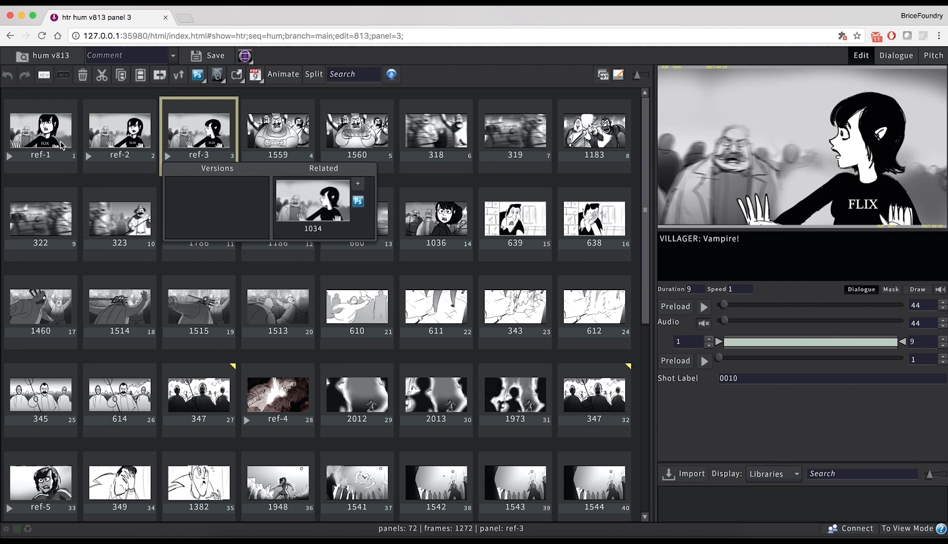
right_click(40, 127)
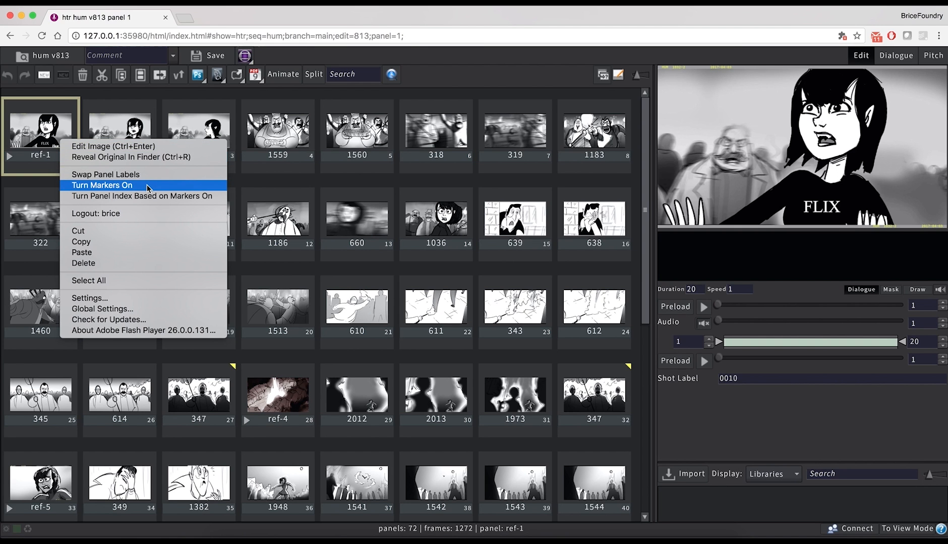
Turn shot markers on so panels group into shots 0010 through 0110
left_click(103, 186)
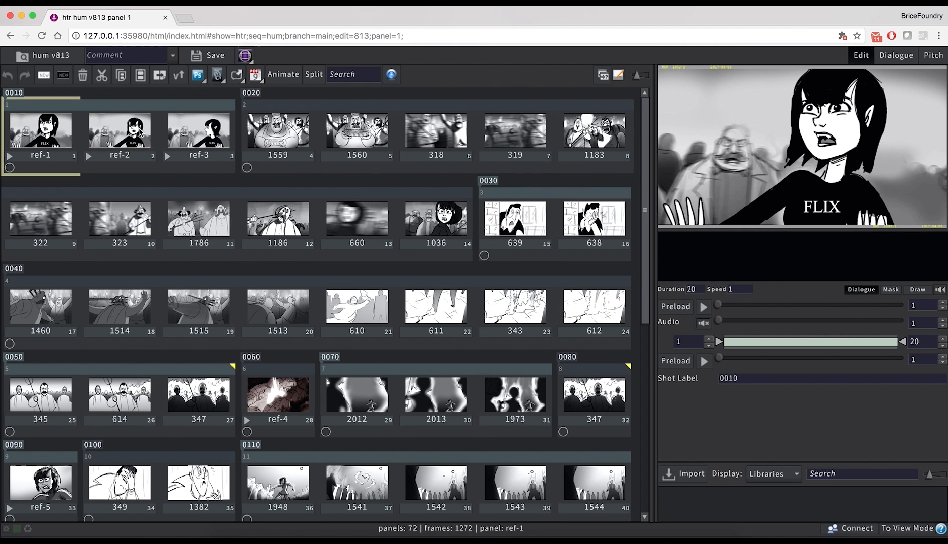